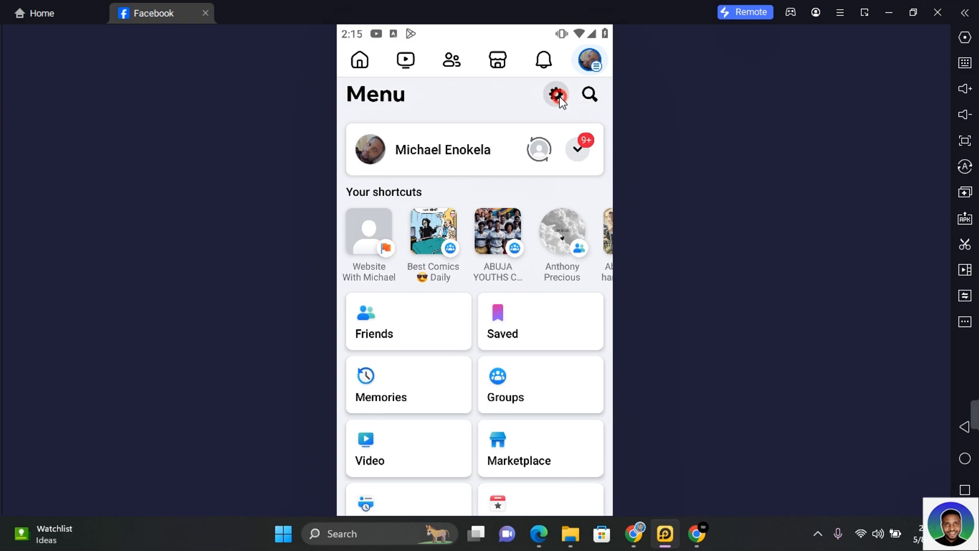
# Open Facebook's Settings & privacy page from the Menu screen
pyautogui.click(556, 95)
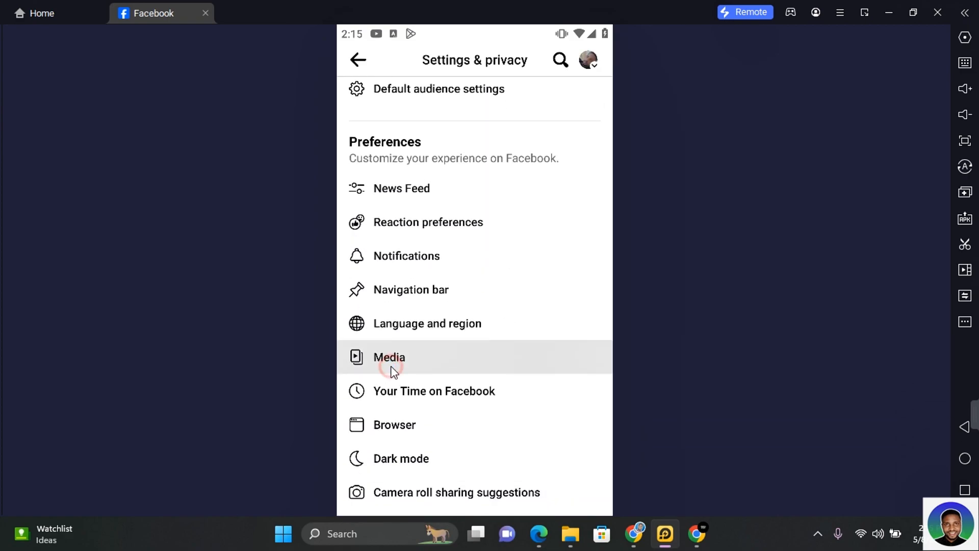
# Open Media settings and choose 'Never Autoplay Videos' under Autoplay
pyautogui.click(389, 356)
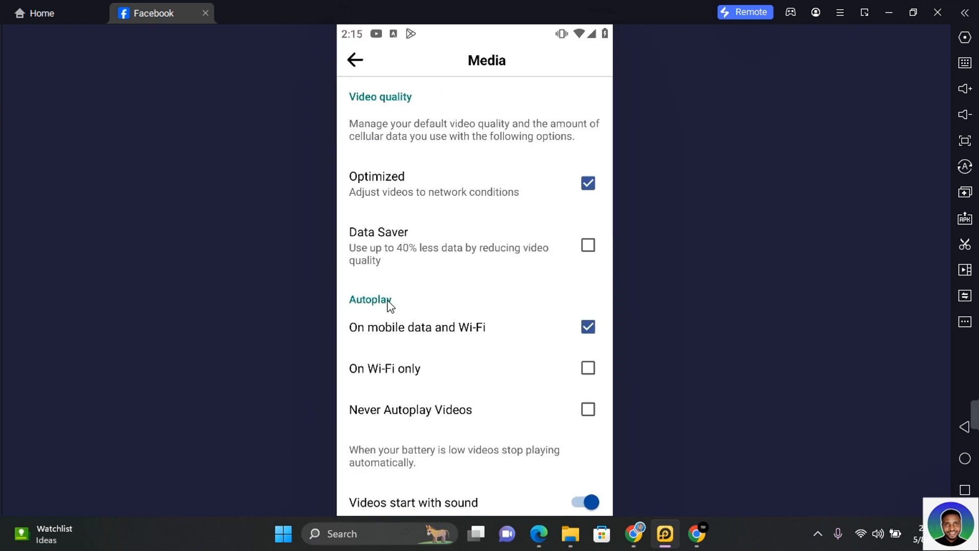
pyautogui.moveTo(421, 321)
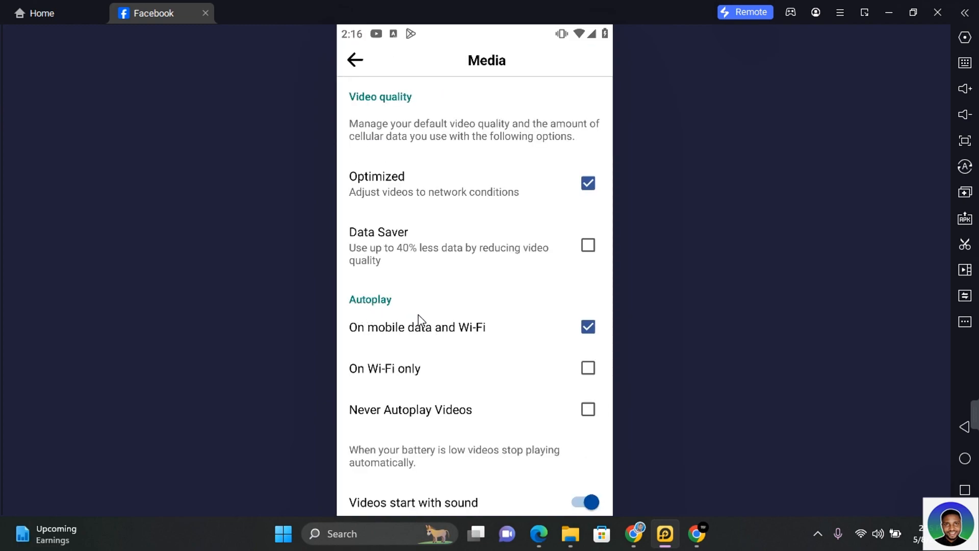
pyautogui.moveTo(365, 334)
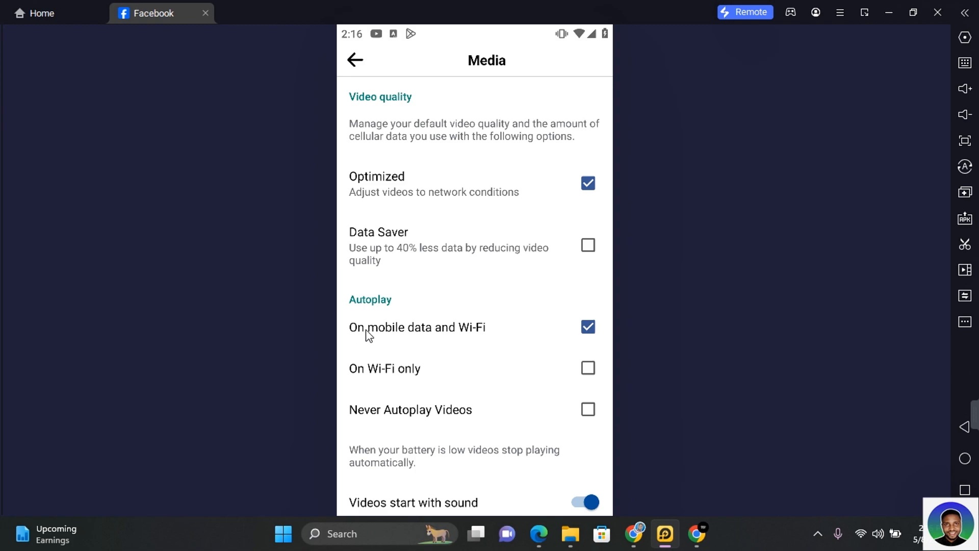
pyautogui.moveTo(386, 381)
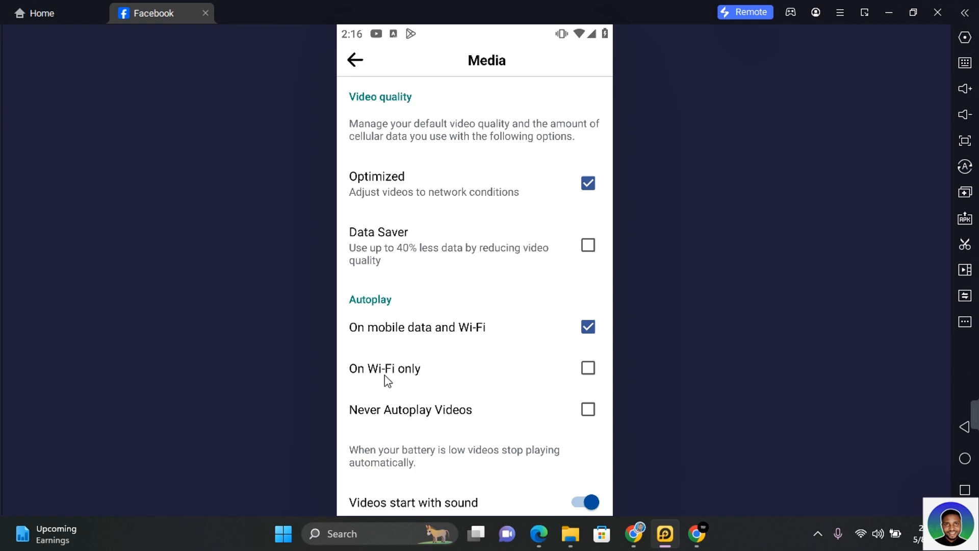
pyautogui.moveTo(486, 417)
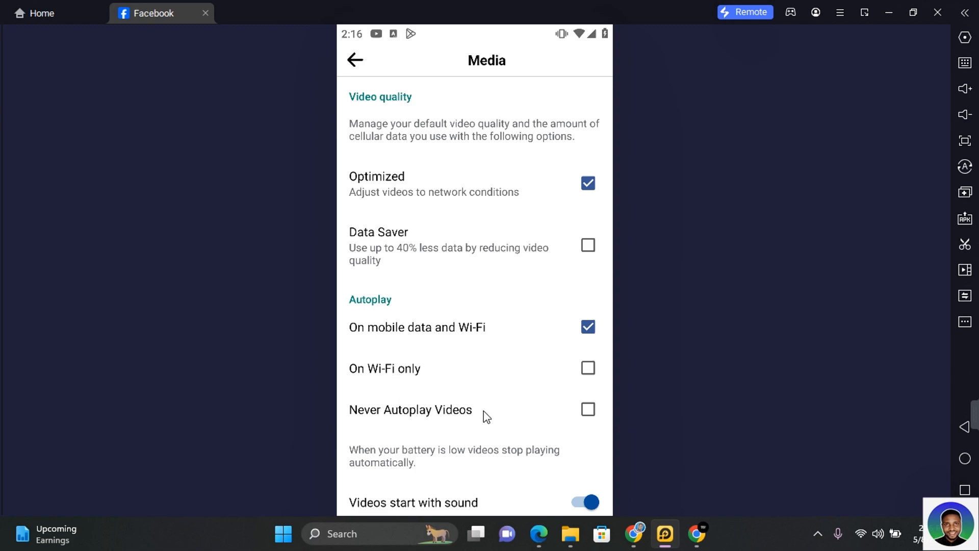
pyautogui.click(587, 409)
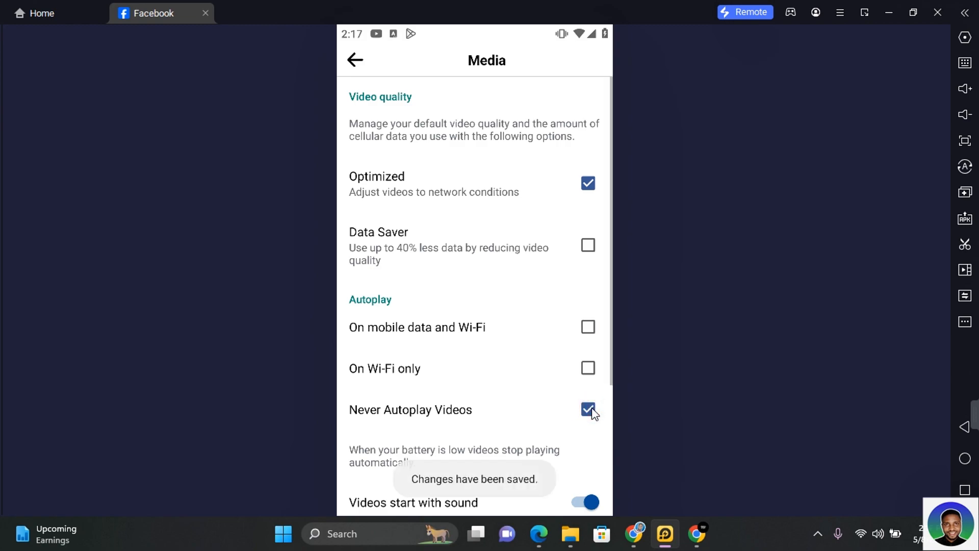